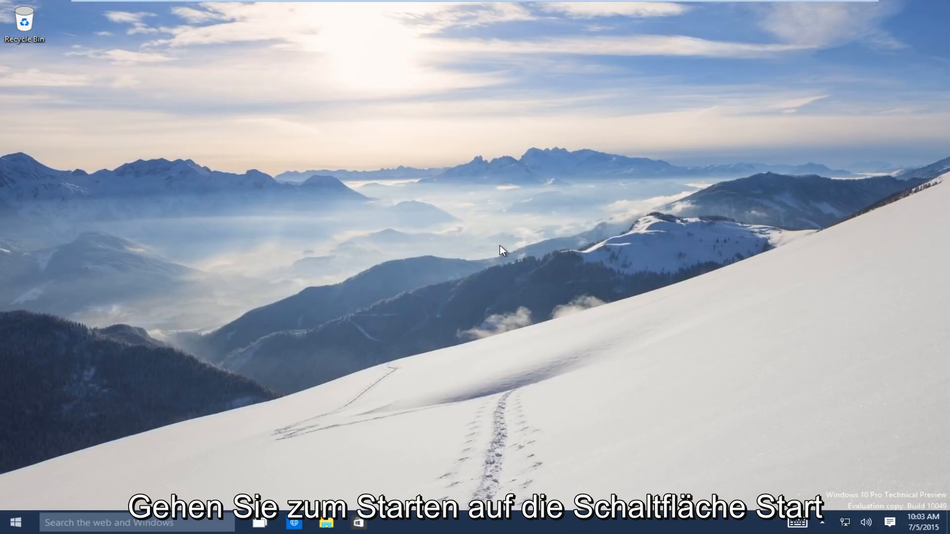
{"action": "mouse_move", "coordinate": [29, 498]}
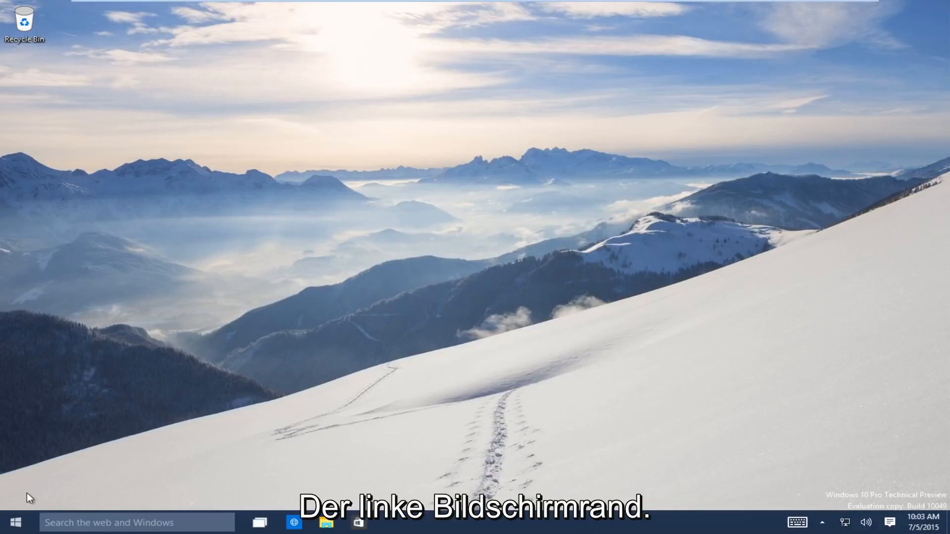
- Launch Windows Settings from the Start menu to show its main categories
{"action": "left_click", "coordinate": [15, 522]}
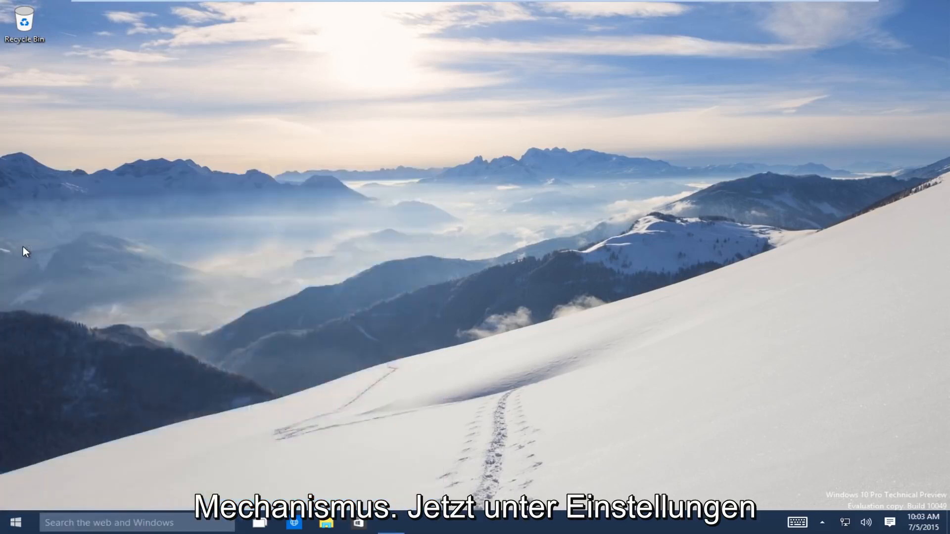
{"action": "left_click", "coordinate": [391, 522]}
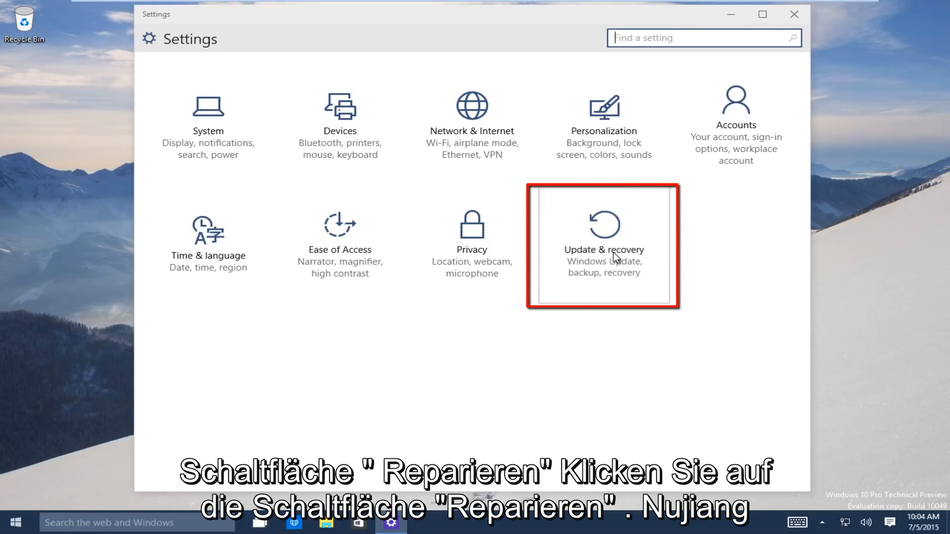
- Restart the PC into advanced startup from Update & recovery's Recovery page
{"action": "left_click", "coordinate": [603, 246]}
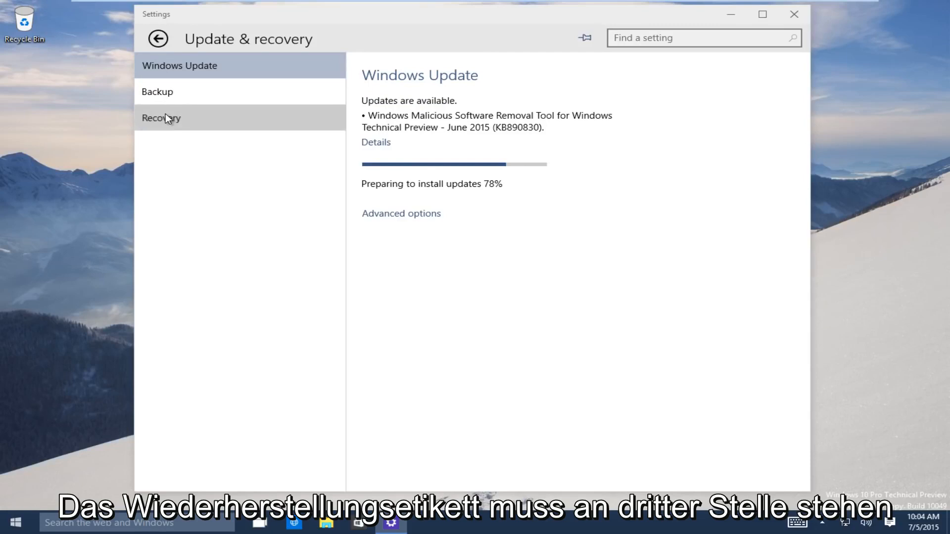
{"action": "left_click", "coordinate": [161, 118]}
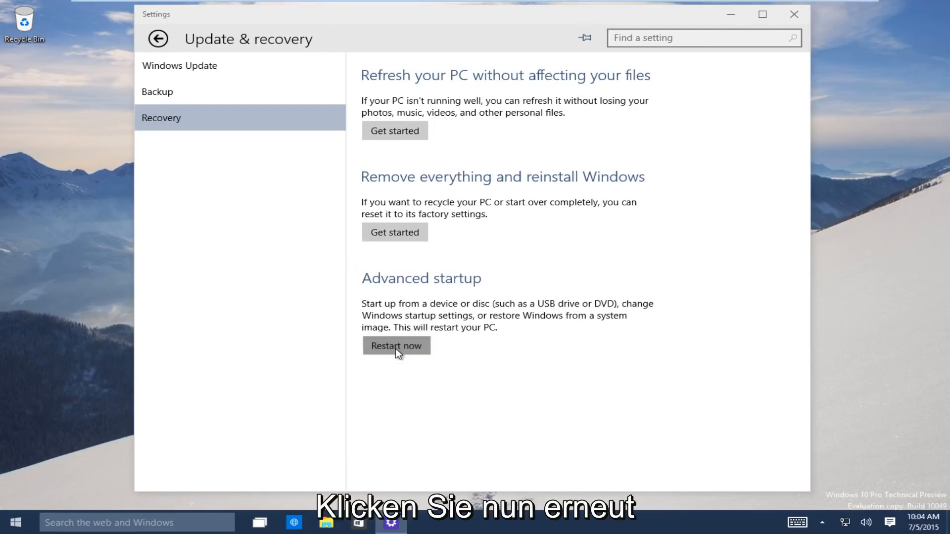
{"action": "left_click", "coordinate": [395, 346]}
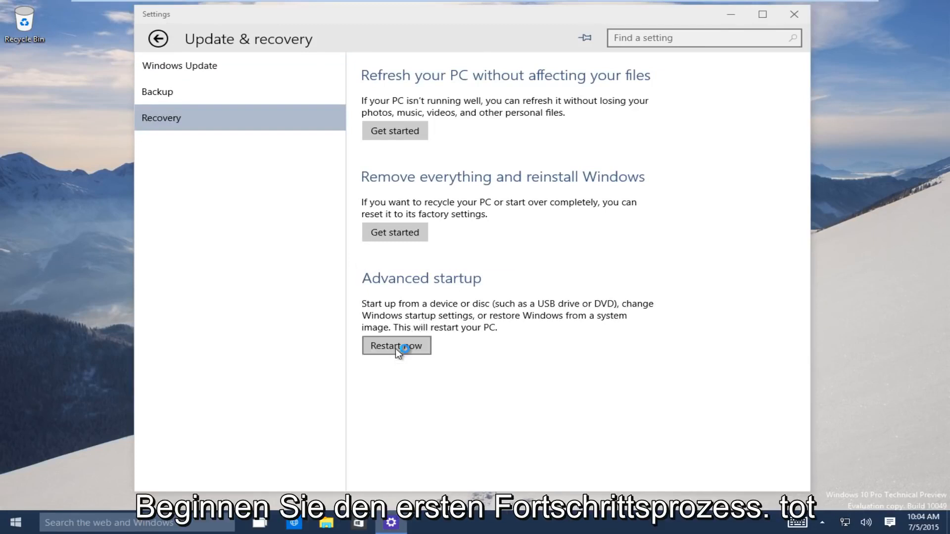
{"action": "left_click", "coordinate": [396, 345]}
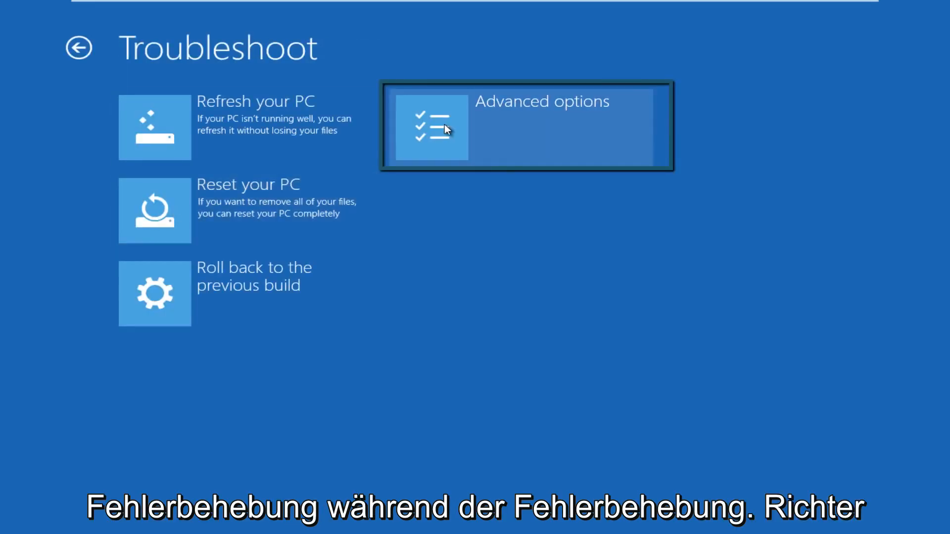
- Launch Startup Repair from the Troubleshoot screen's Advanced options
{"action": "left_click", "coordinate": [431, 127]}
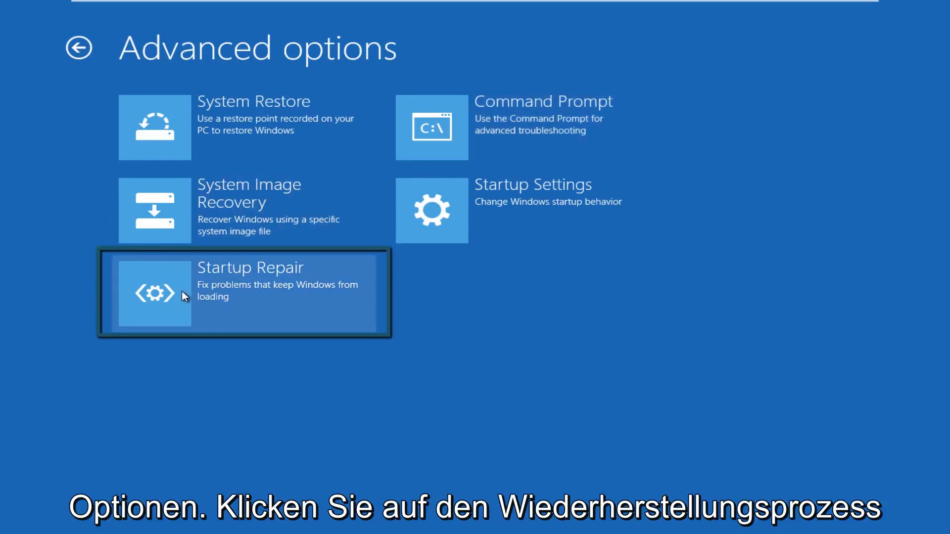
{"action": "mouse_move", "coordinate": [379, 288]}
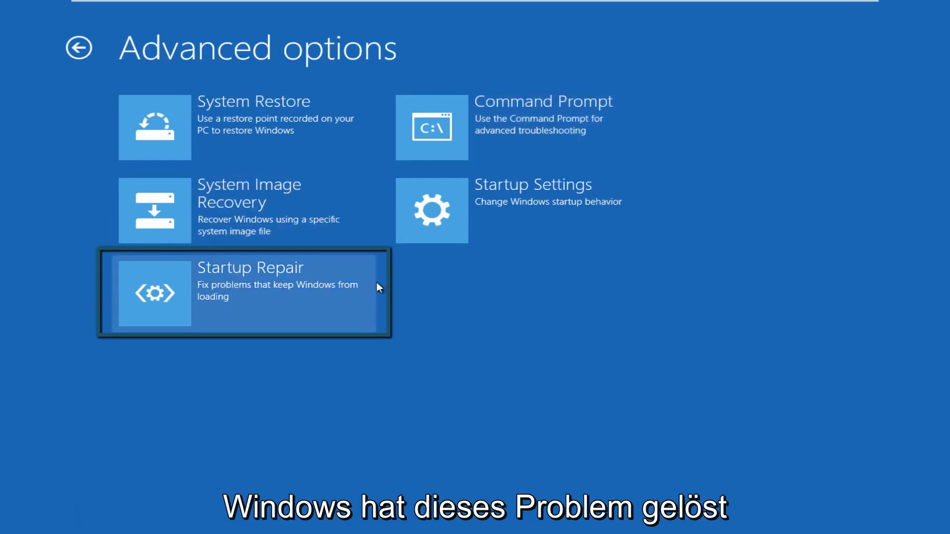
{"action": "left_click", "coordinate": [242, 293]}
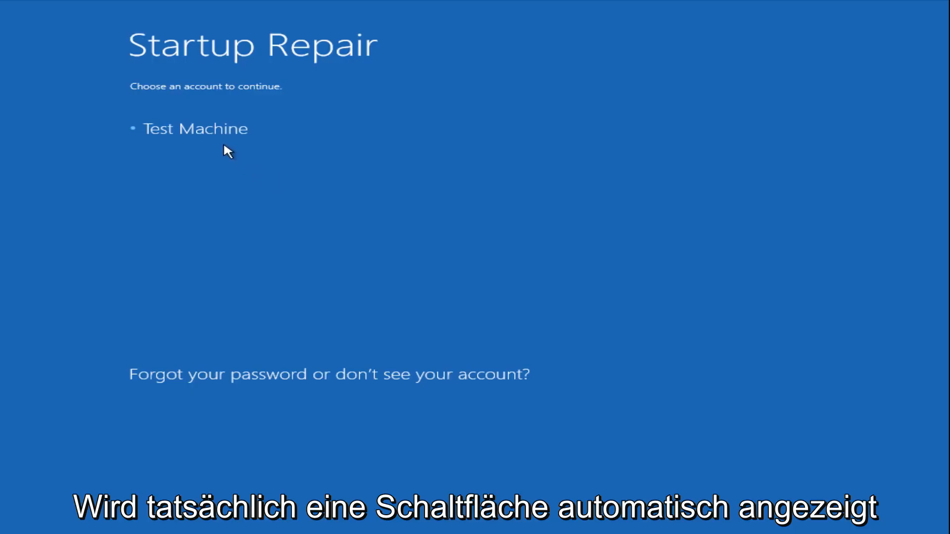
- Choose the PC's listed account so Startup Repair continues and runs
{"action": "left_click", "coordinate": [195, 129]}
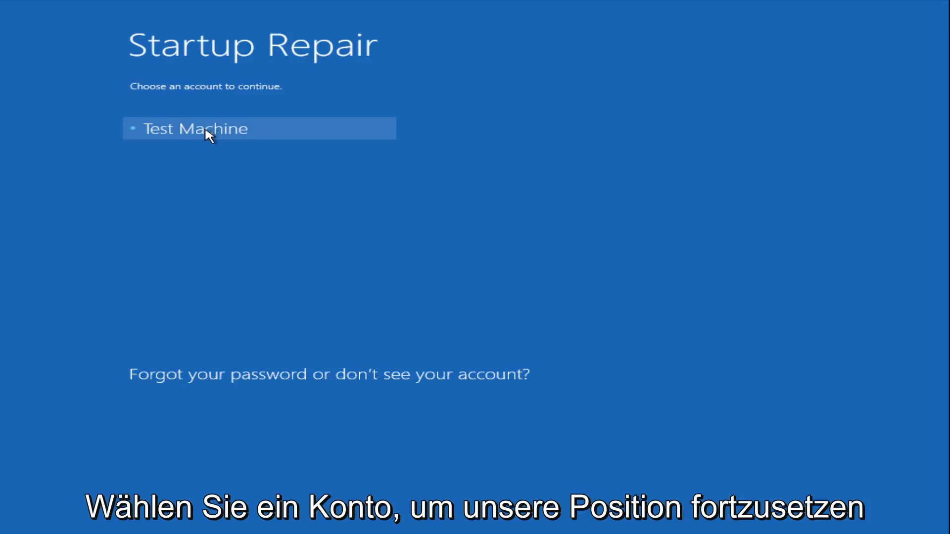
{"action": "mouse_move", "coordinate": [200, 159]}
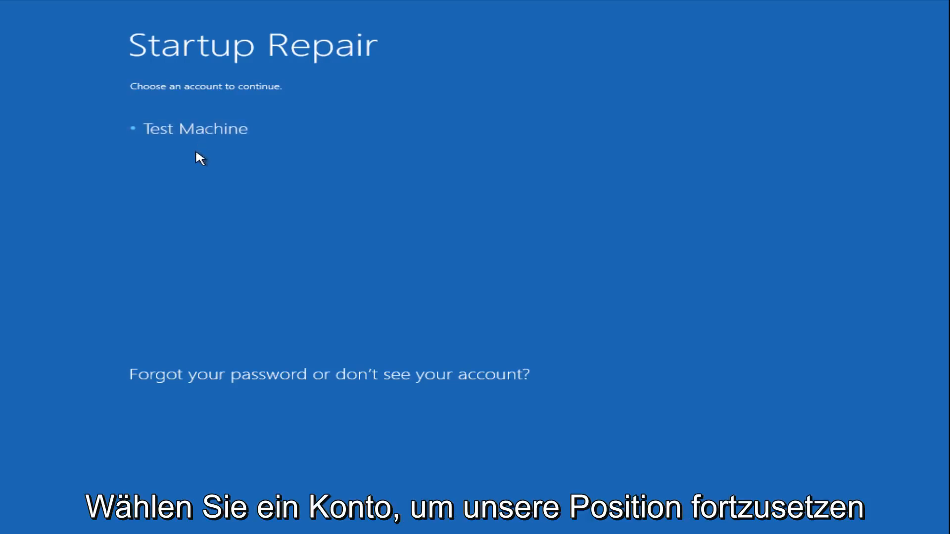
{"action": "left_click", "coordinate": [196, 129]}
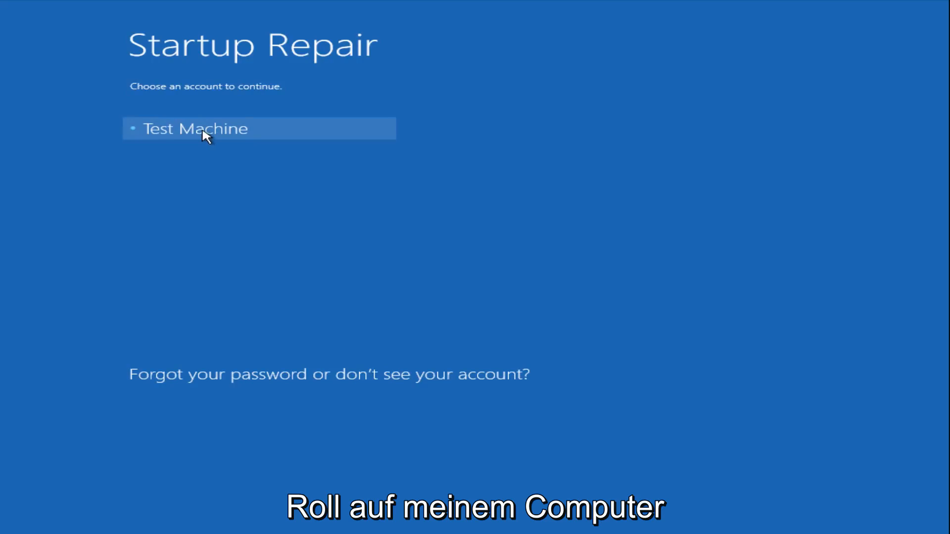
{"action": "left_click", "coordinate": [195, 128]}
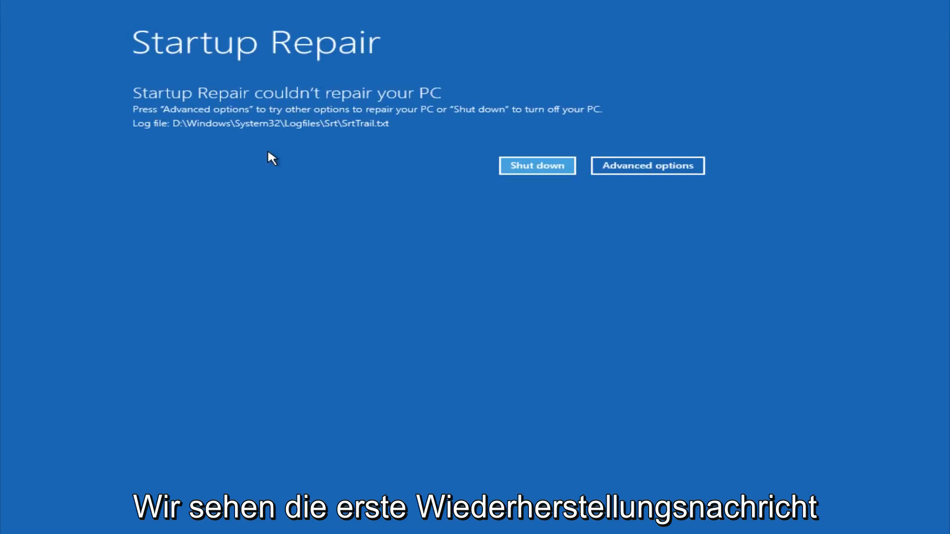
{"action": "mouse_move", "coordinate": [431, 99]}
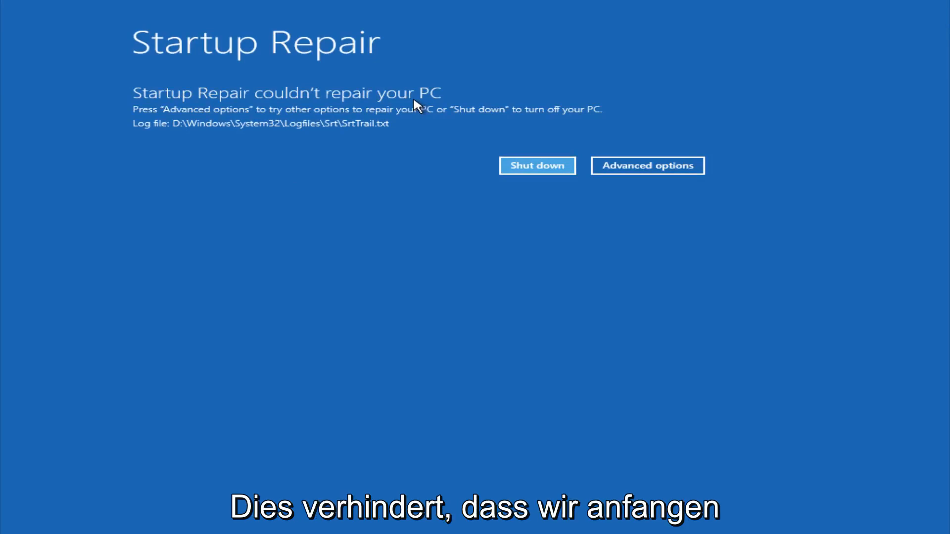
{"action": "mouse_move", "coordinate": [195, 140]}
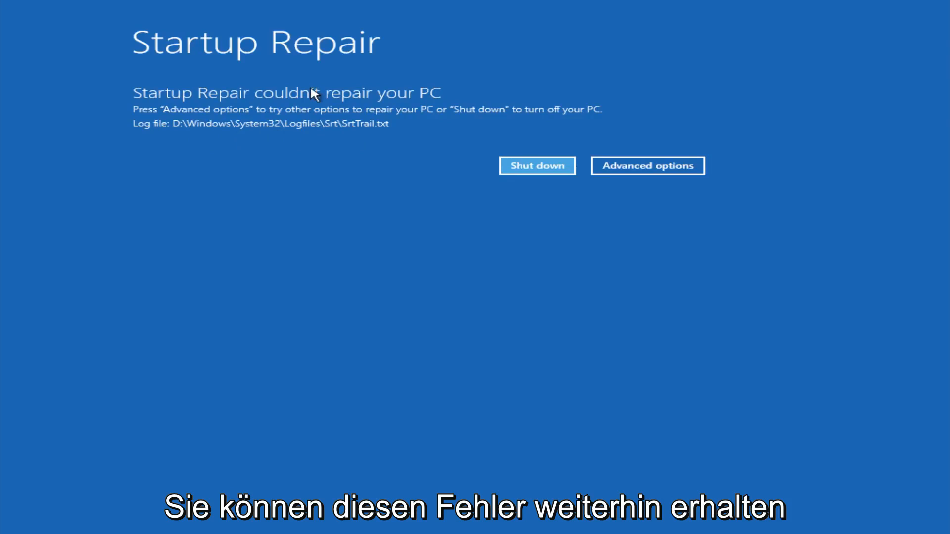
{"action": "mouse_move", "coordinate": [313, 141]}
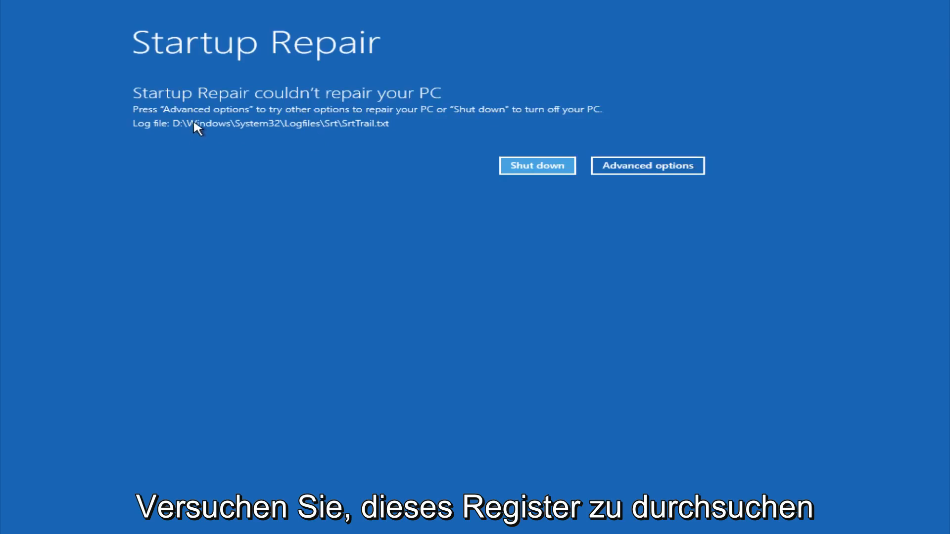
{"action": "mouse_move", "coordinate": [371, 132]}
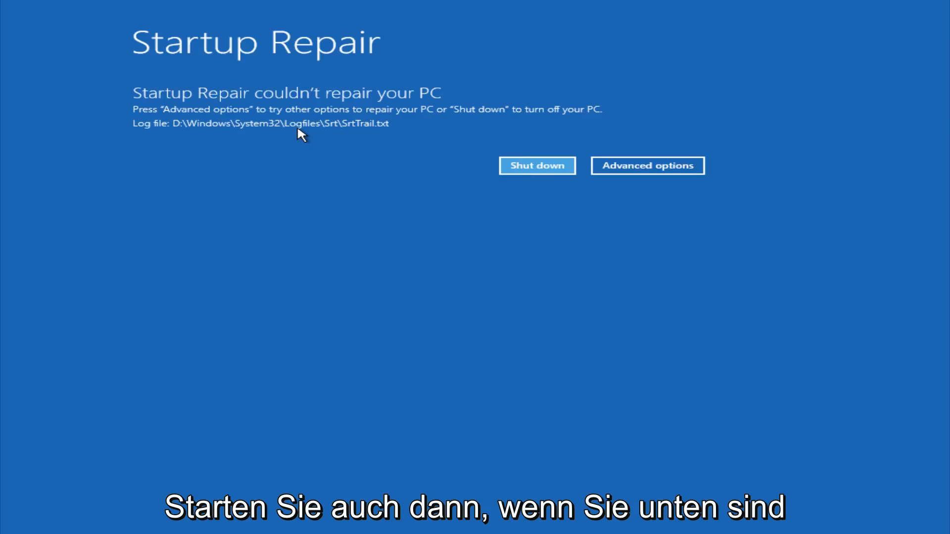
{"action": "mouse_move", "coordinate": [378, 134]}
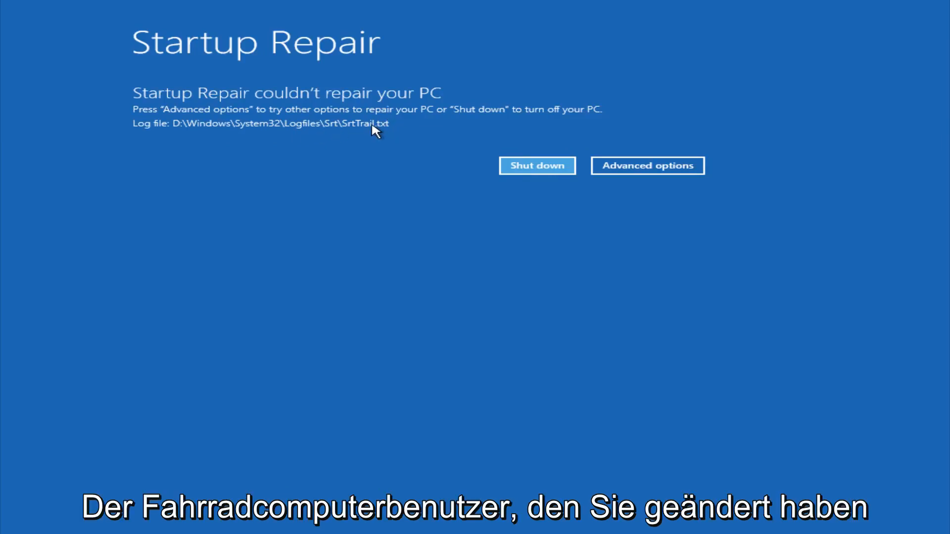
- Leave the Startup Repair failure screen via Advanced options to reach Troubleshoot
{"action": "left_click", "coordinate": [648, 165]}
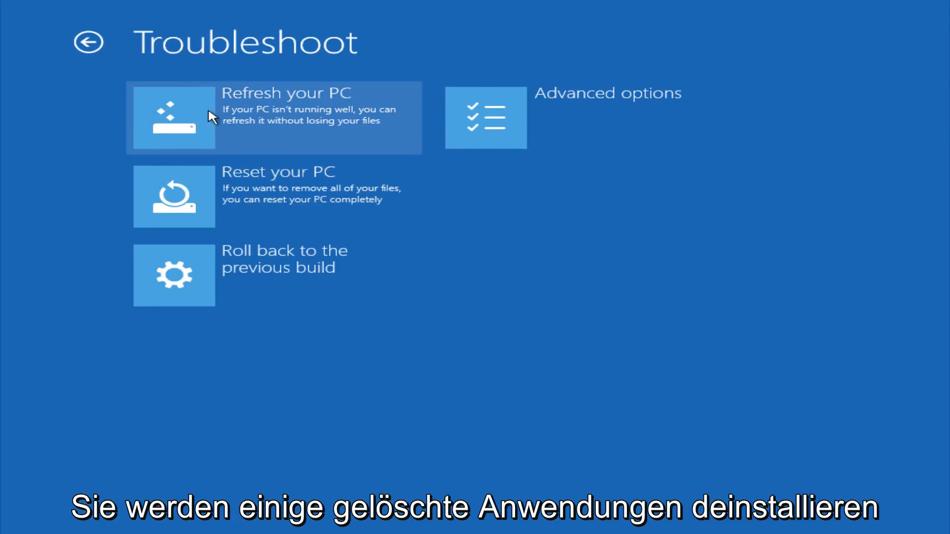
{"action": "mouse_move", "coordinate": [209, 199]}
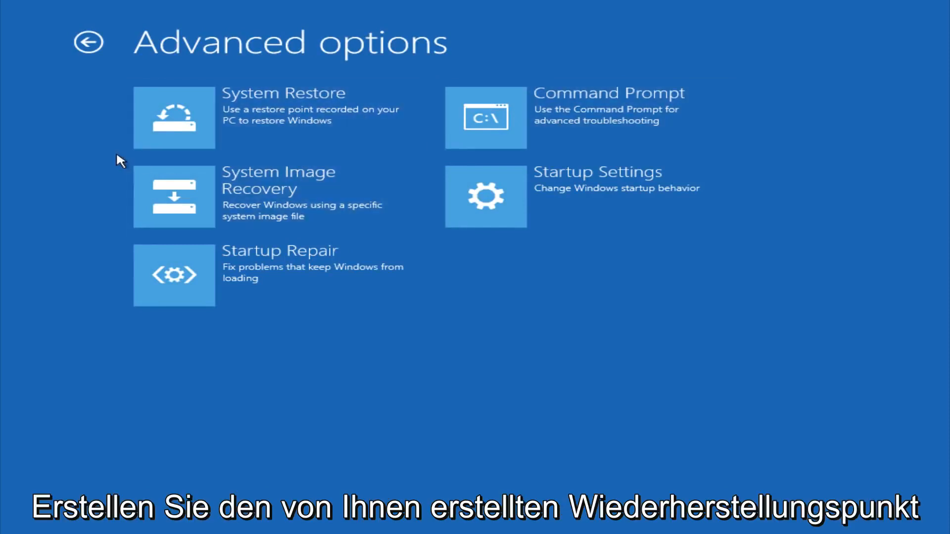
{"action": "mouse_move", "coordinate": [92, 135]}
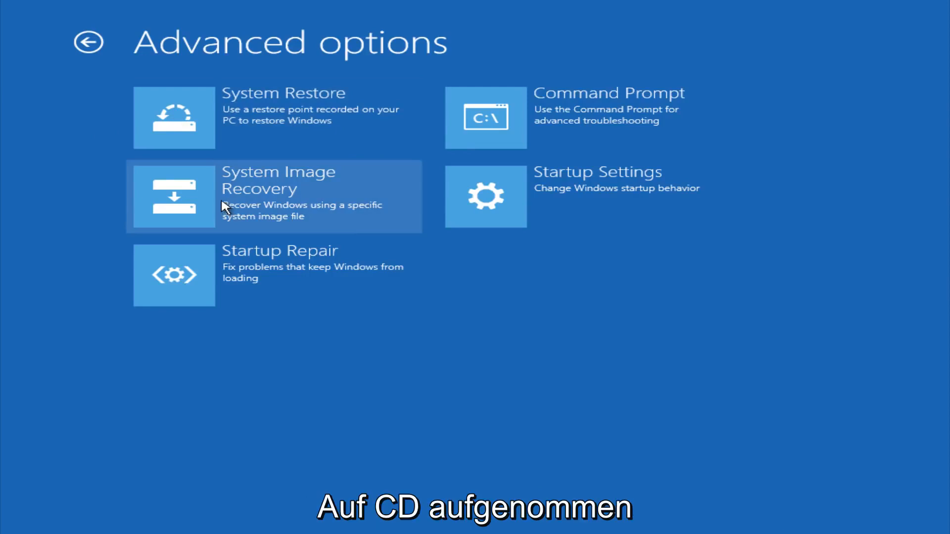
{"action": "mouse_move", "coordinate": [496, 118]}
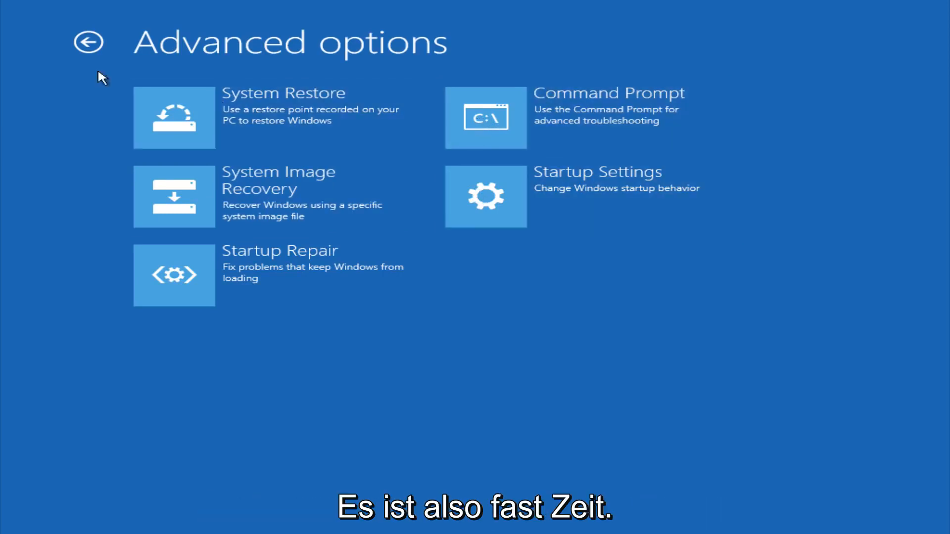
- Navigate back from Advanced options through Troubleshoot to the Choose an option screen
{"action": "left_click", "coordinate": [88, 42]}
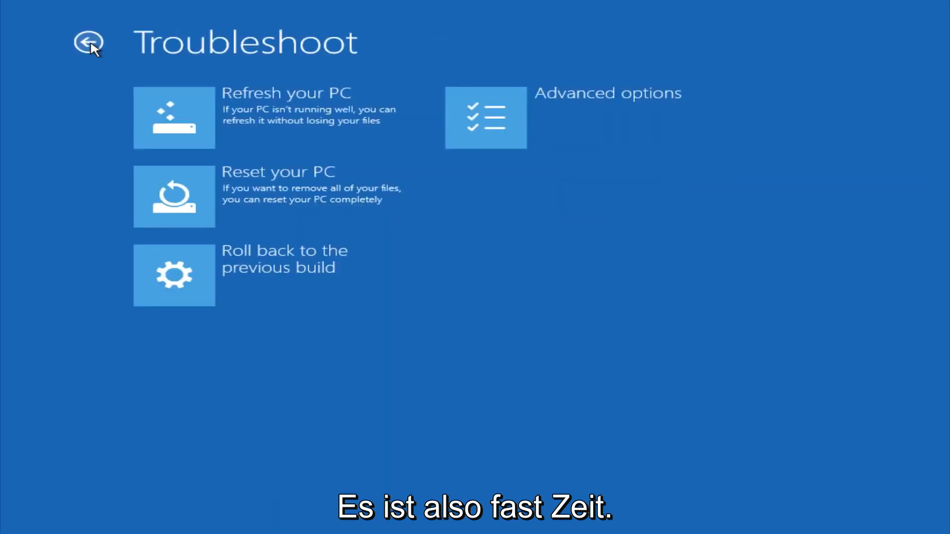
{"action": "left_click", "coordinate": [88, 43]}
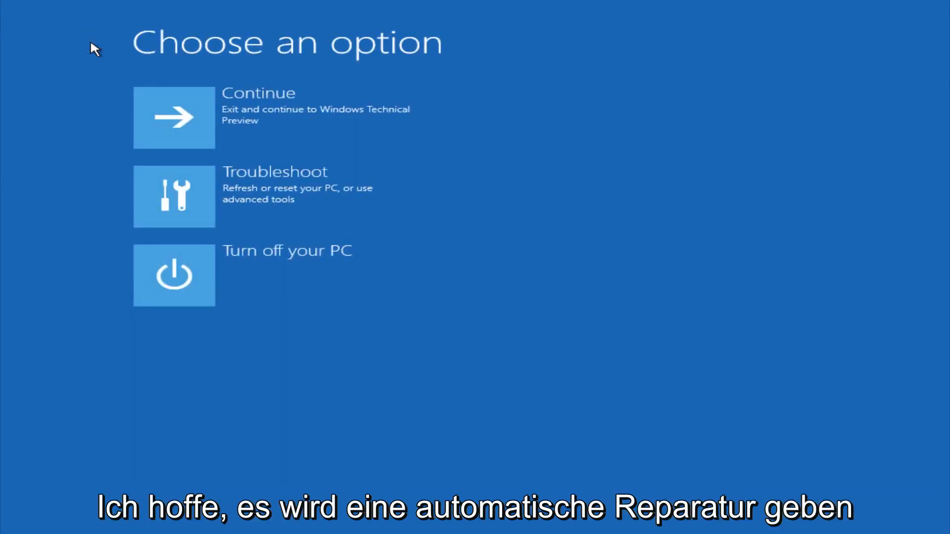